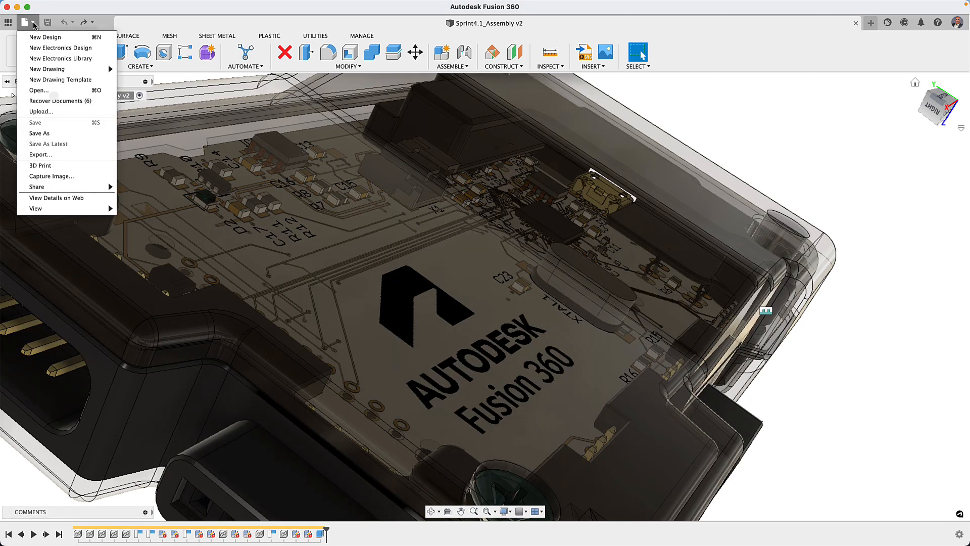
mouse_move(60, 47)
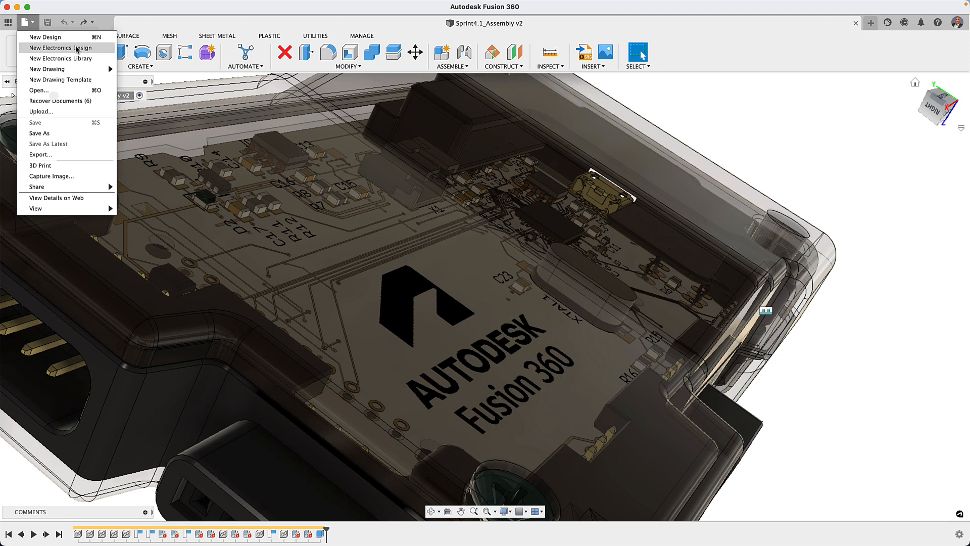
mouse_move(61, 58)
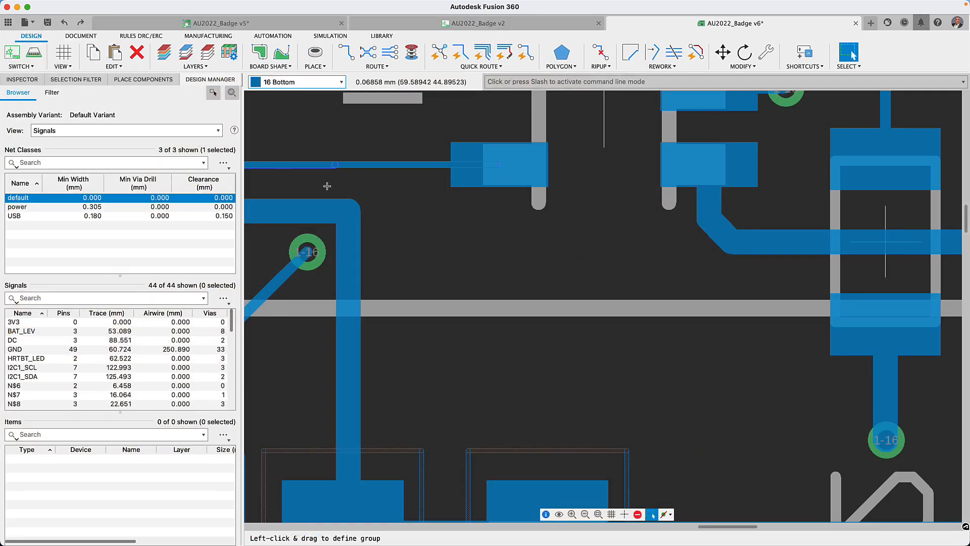
mouse_move(81, 35)
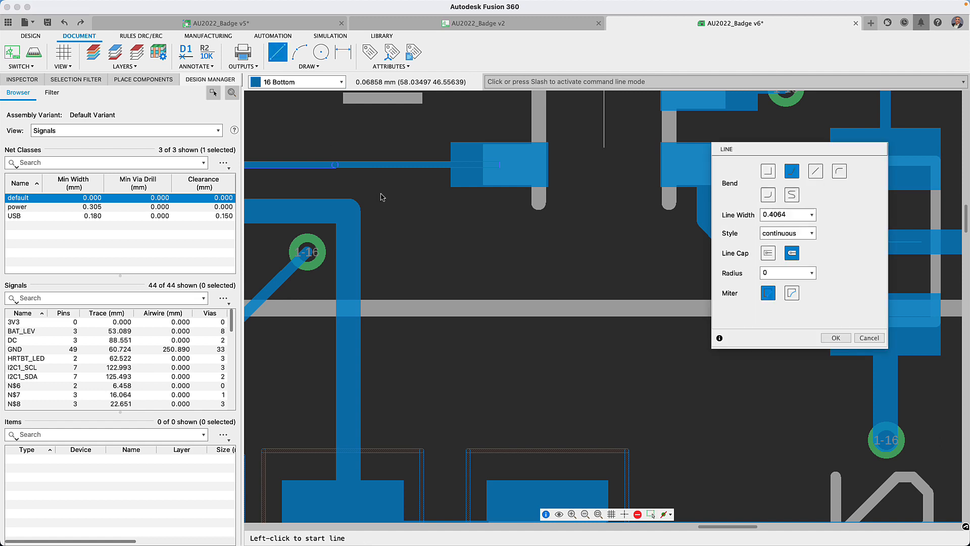
mouse_move(888, 443)
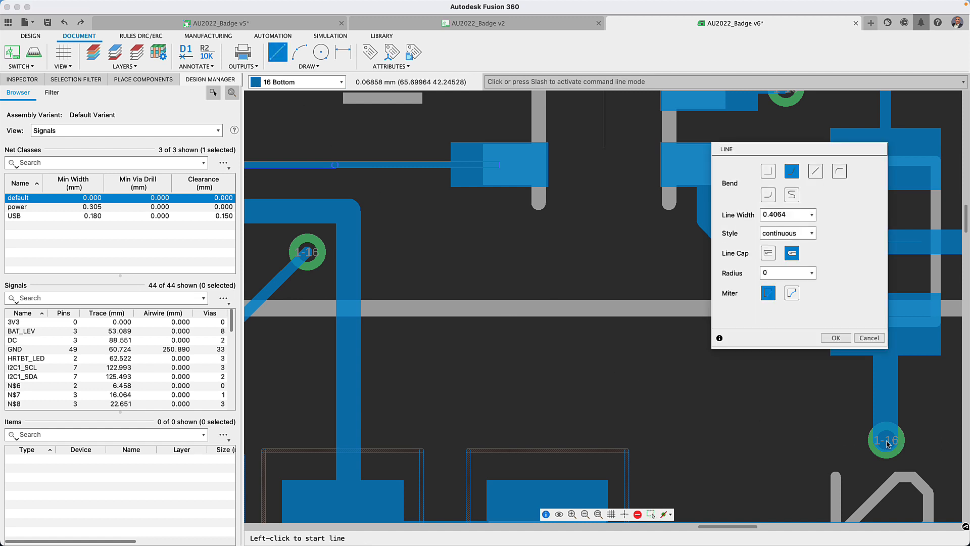
- Draw a flat-capped bottom-layer trace from the lower-right via up-left to the thin top trace
click(886, 439)
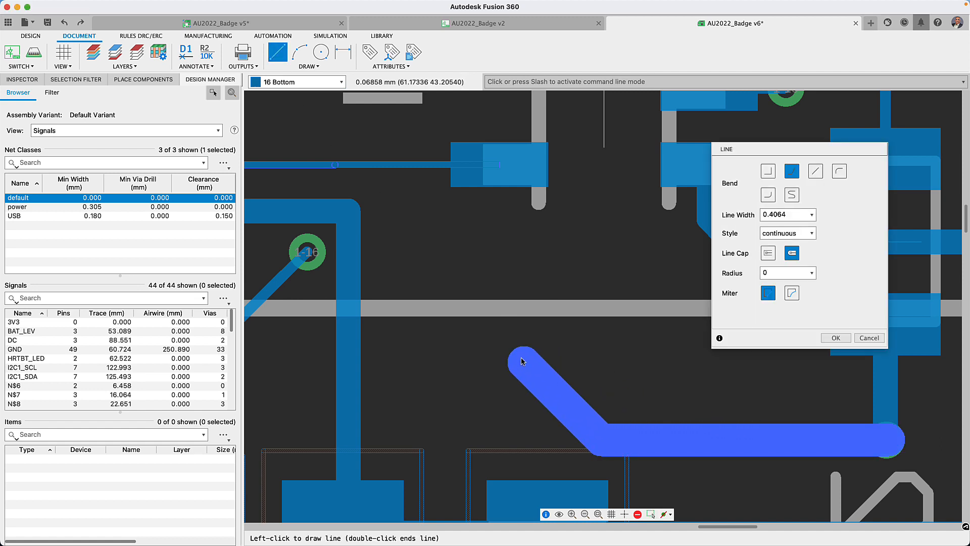
mouse_move(429, 302)
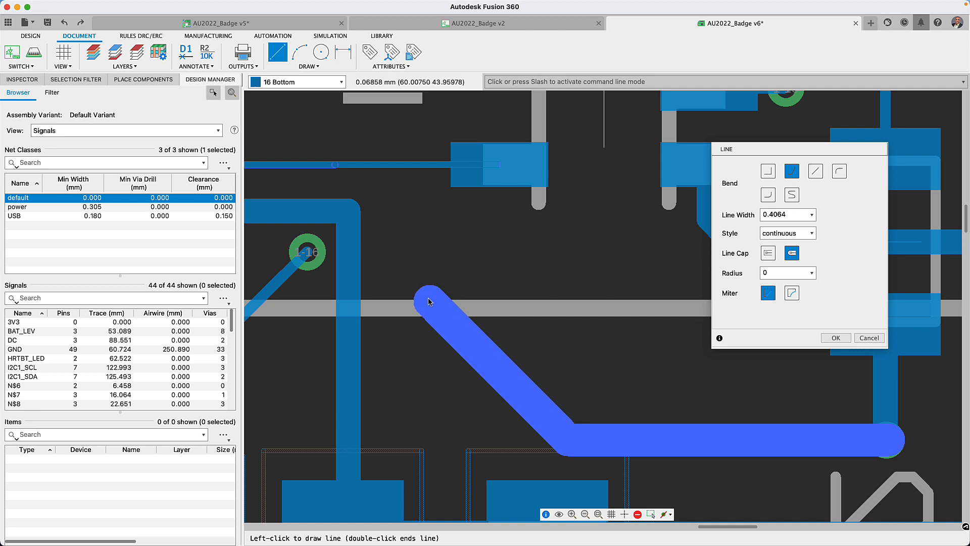
mouse_move(416, 183)
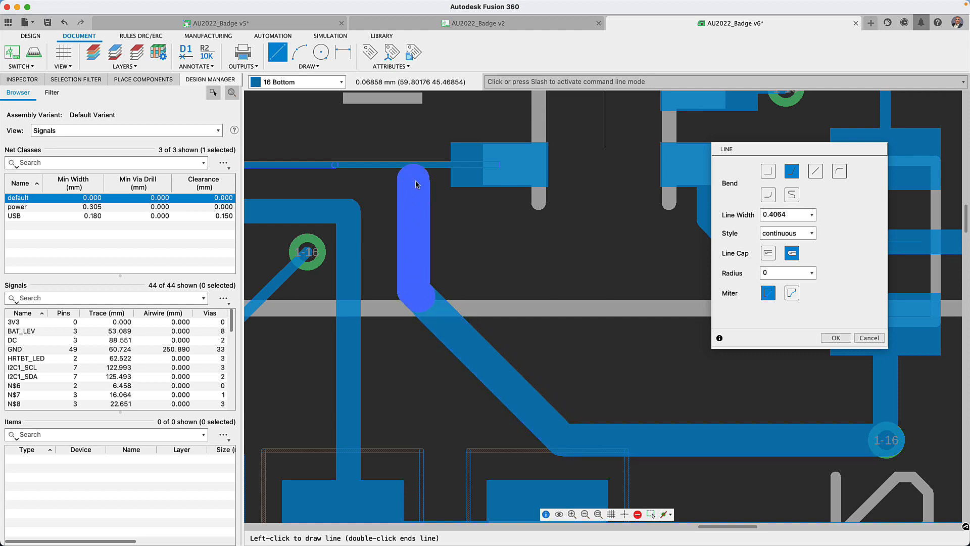
mouse_move(418, 182)
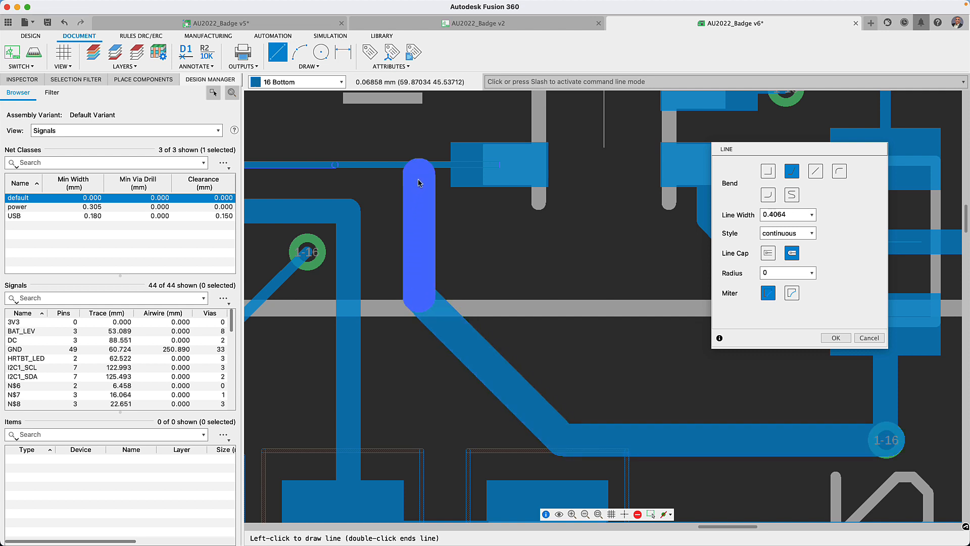
click(767, 253)
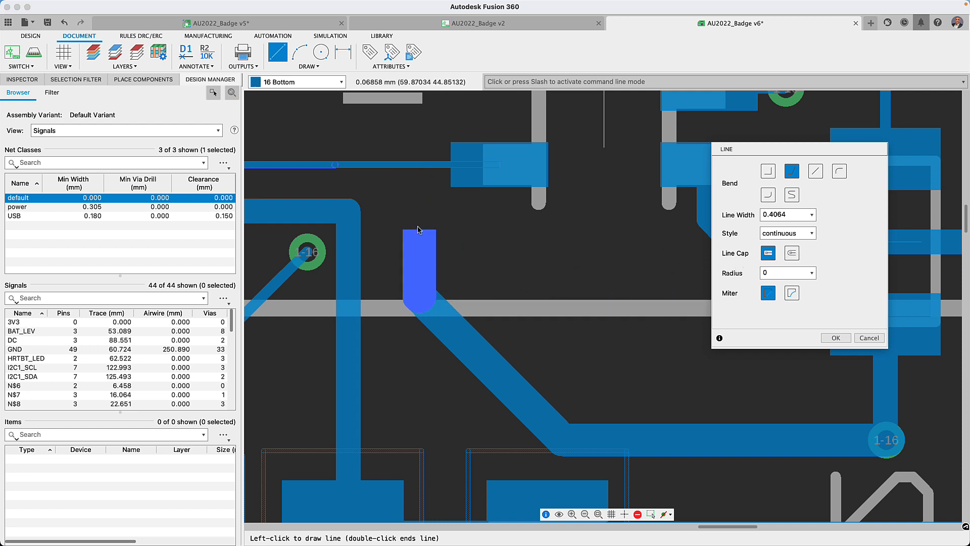
mouse_move(418, 171)
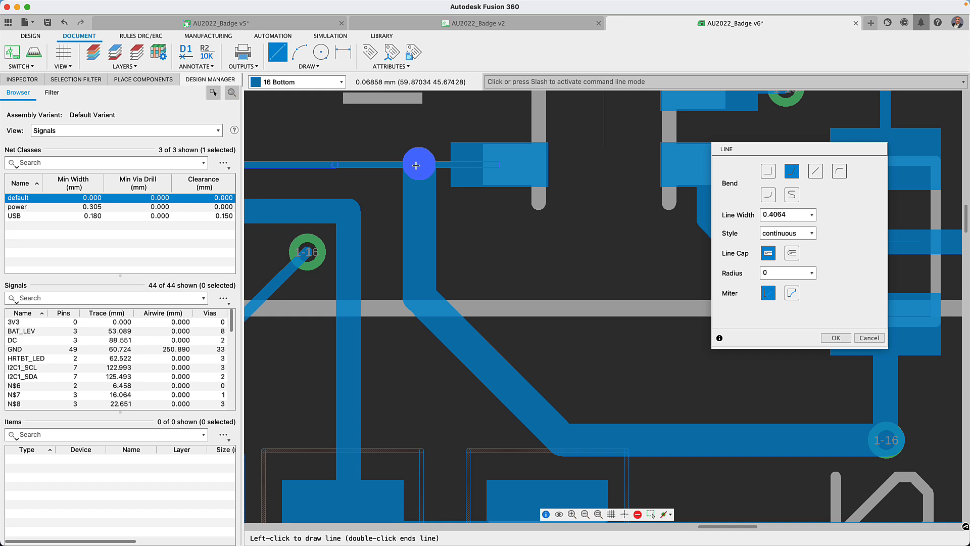
click(142, 80)
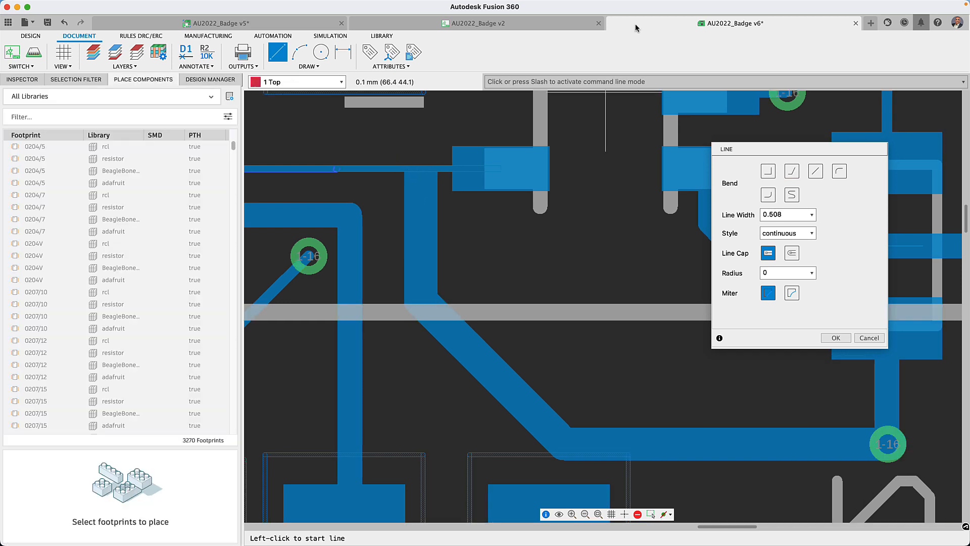
mouse_move(836, 338)
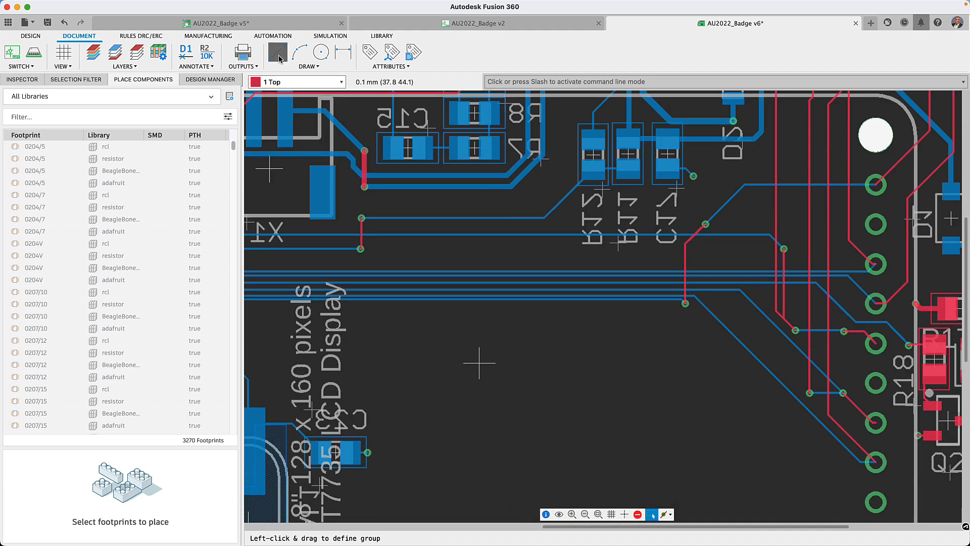
- Draw a 90°-bend square-wave trace on layer 1 Top below the display label
click(277, 51)
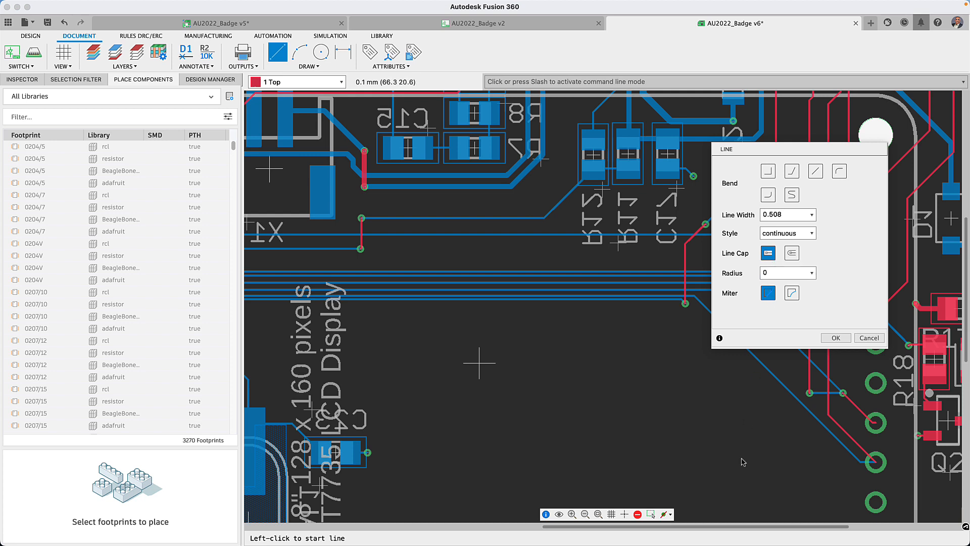
mouse_move(742, 463)
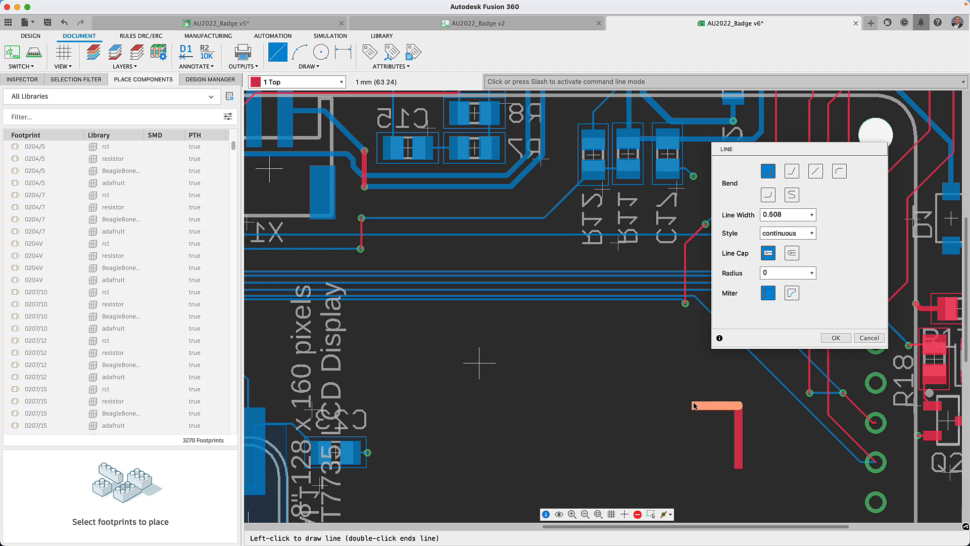
click(617, 468)
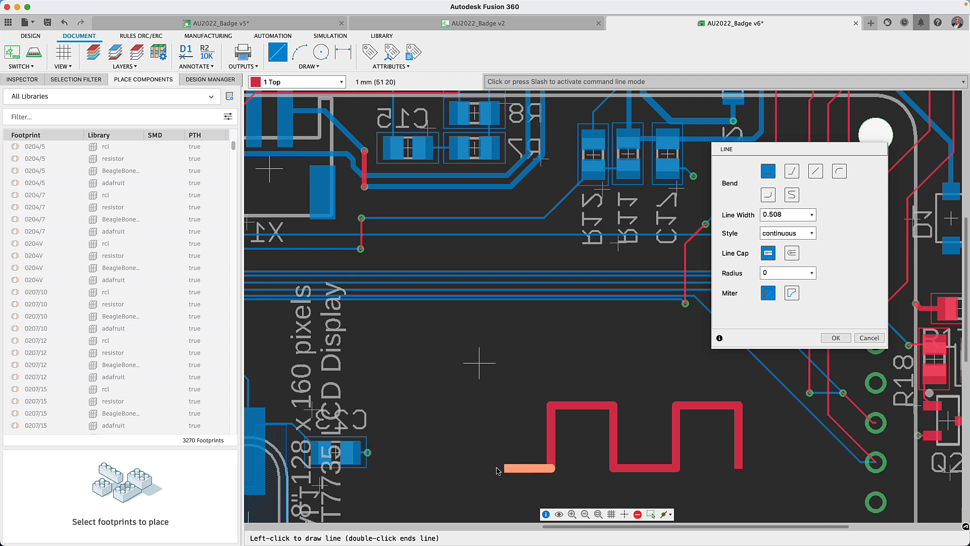
click(489, 405)
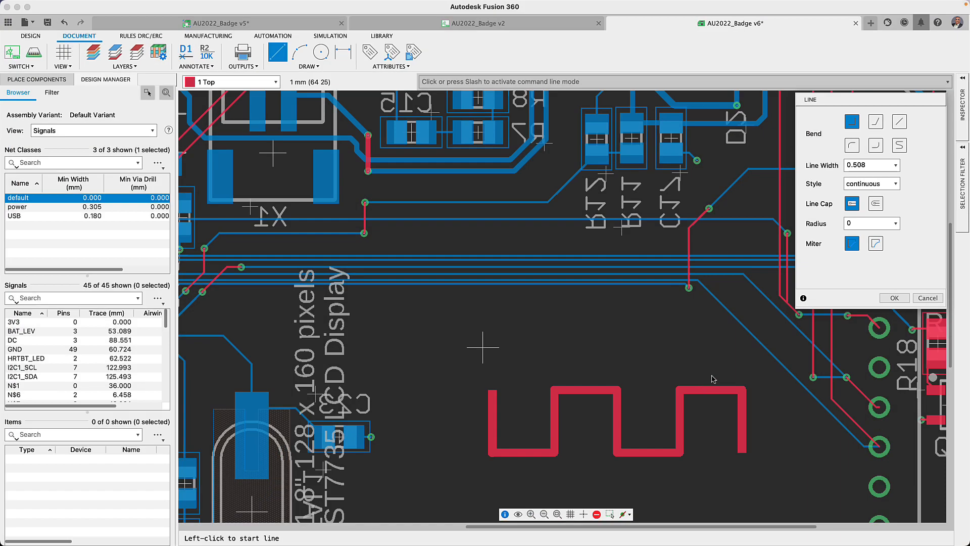
mouse_move(210, 93)
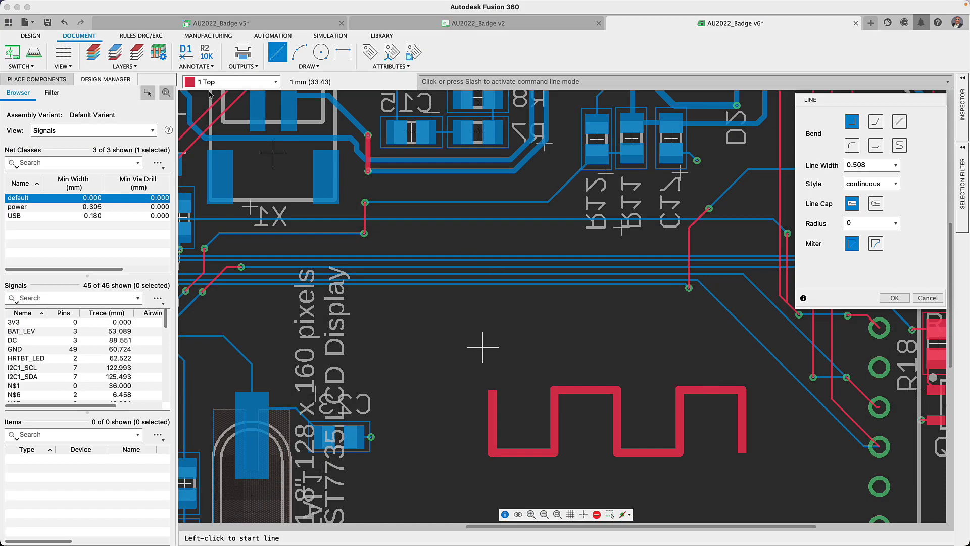
click(140, 36)
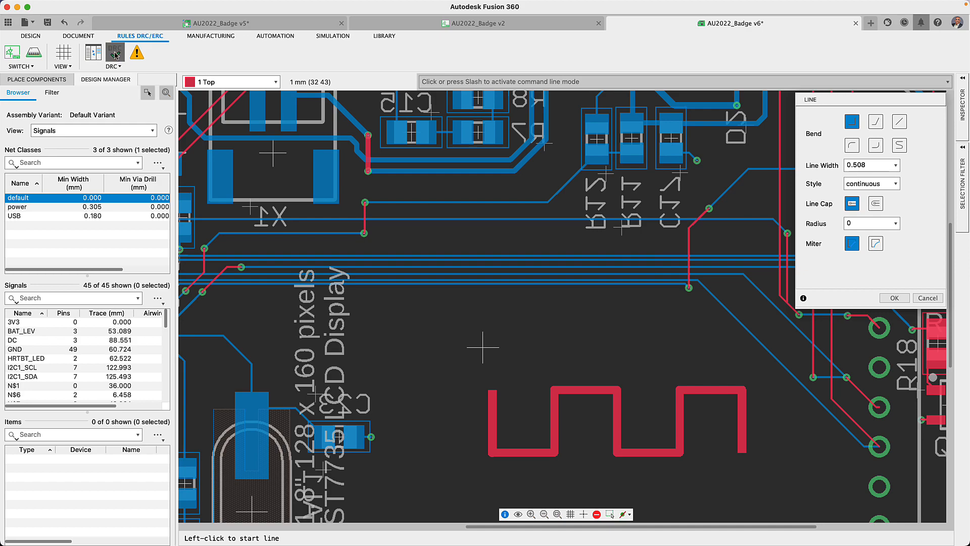
click(114, 50)
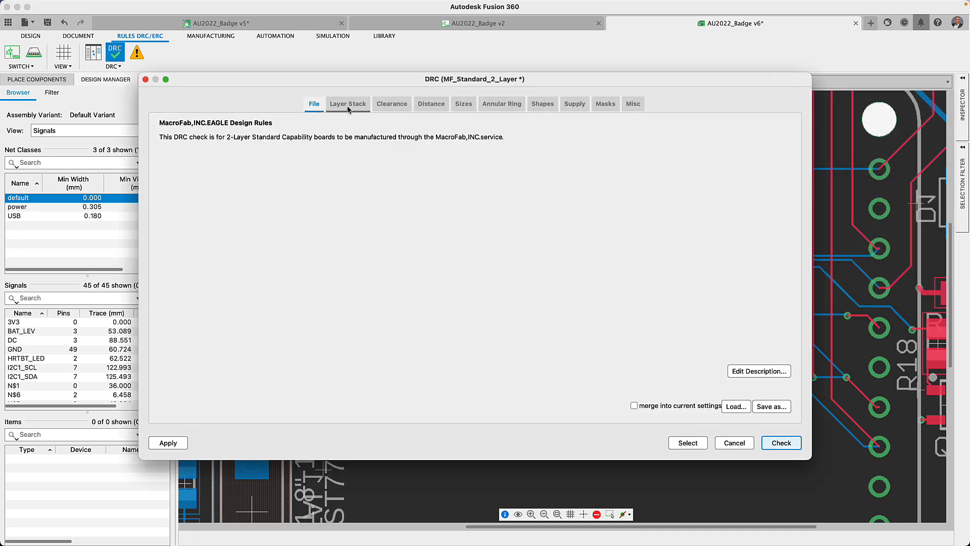
click(347, 103)
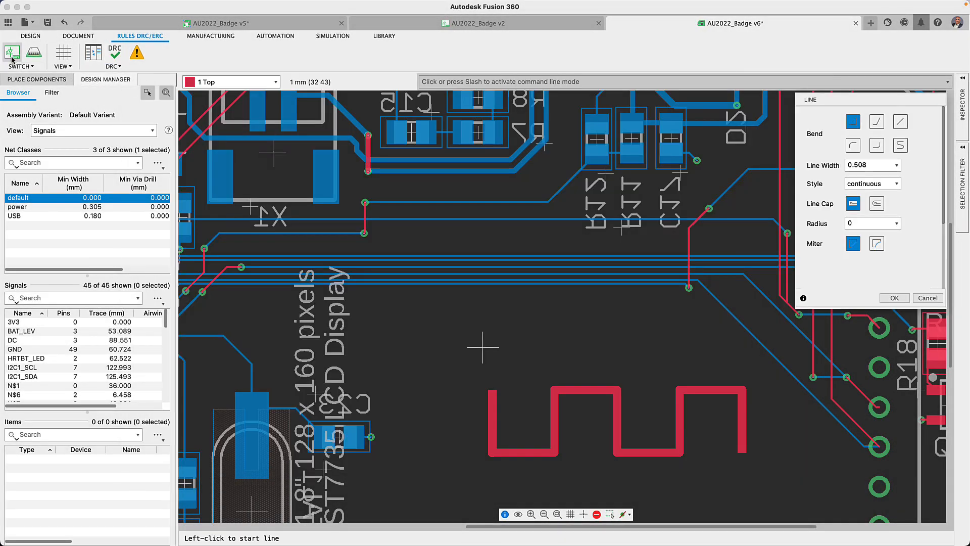
- Push the board, with solder masks and polygons, to the 3D PCB using the Recommended preset
click(18, 54)
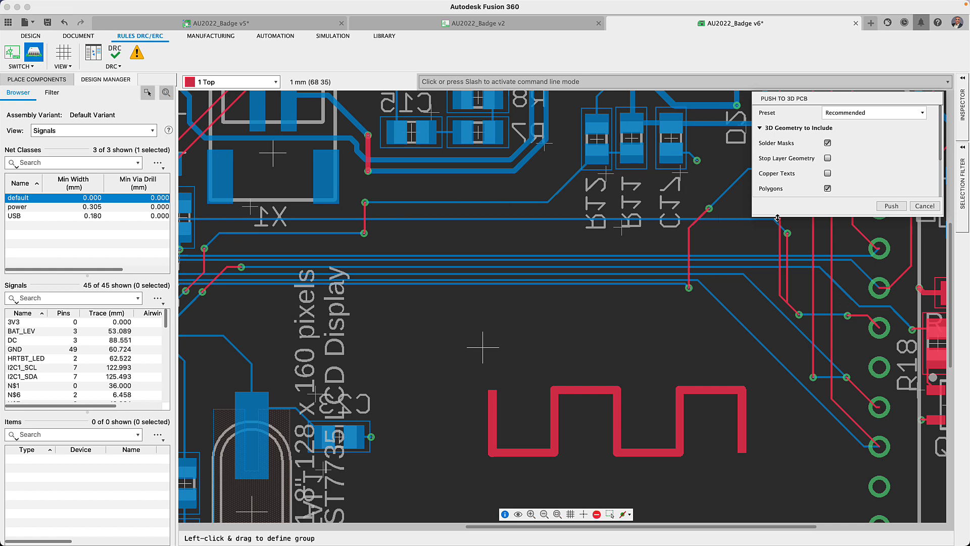
mouse_move(890, 206)
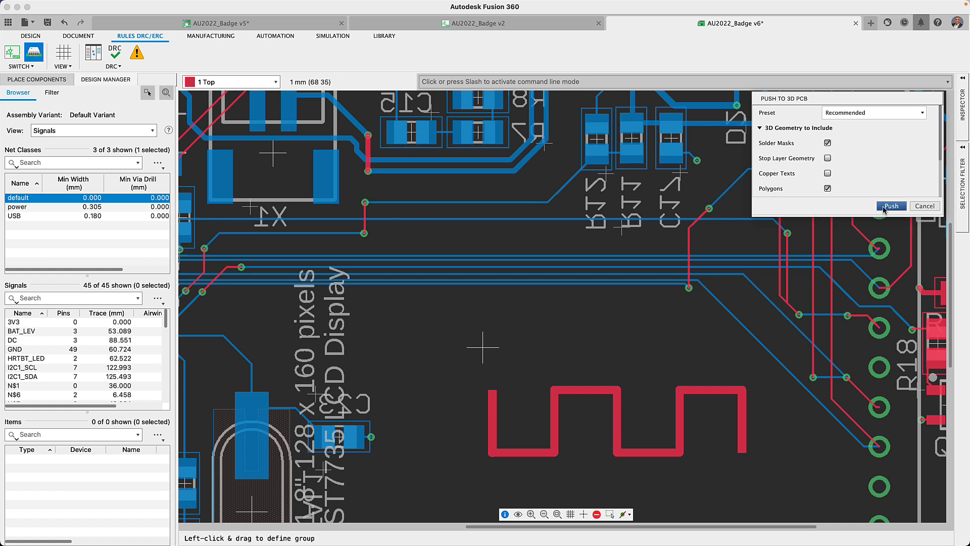
click(891, 206)
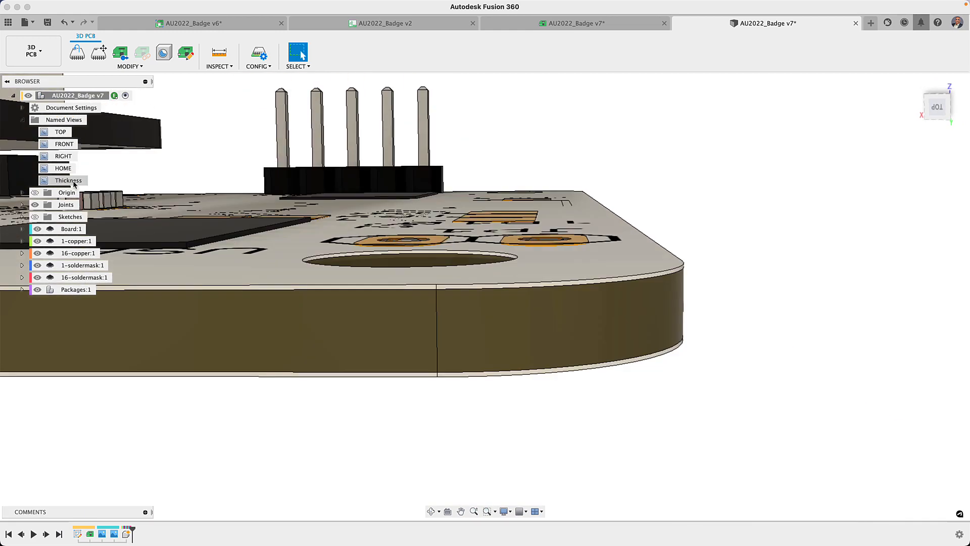
mouse_move(177, 121)
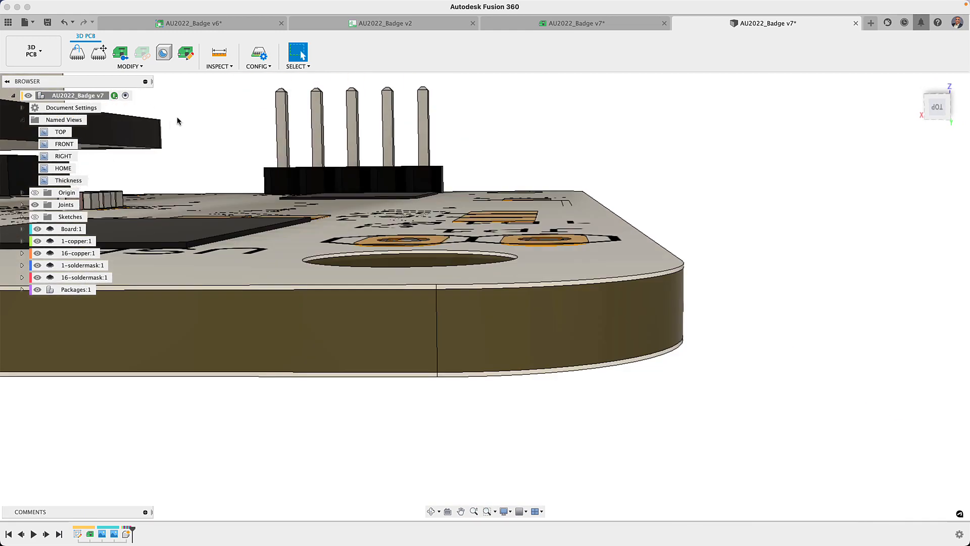
- Measure the board edge between its top and bottom vertices, reading 1.035 mm
click(219, 53)
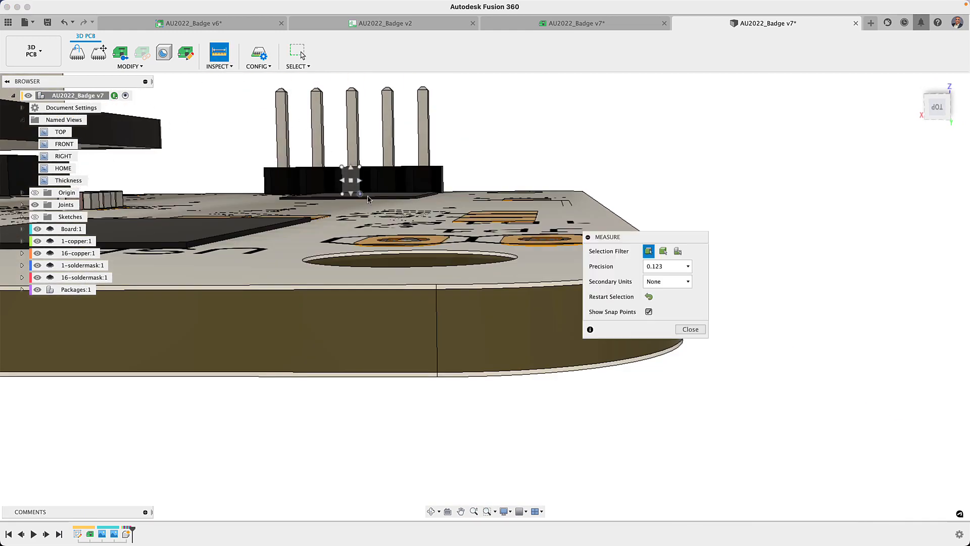
click(436, 285)
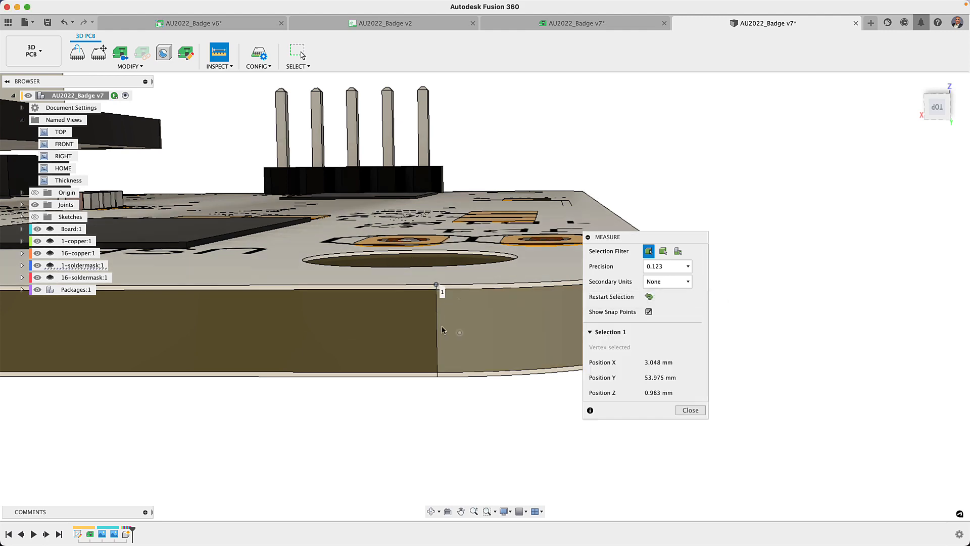
click(394, 488)
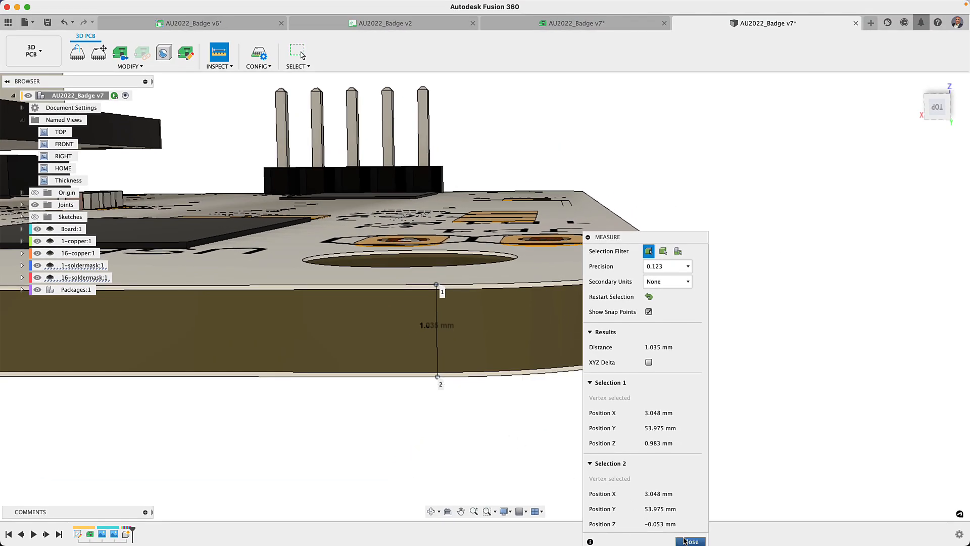
click(689, 541)
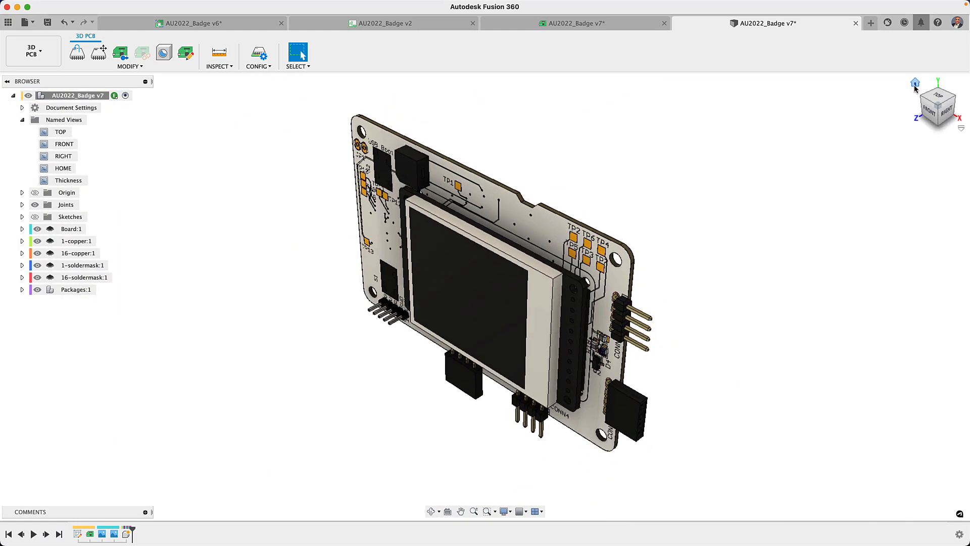
mouse_move(907, 97)
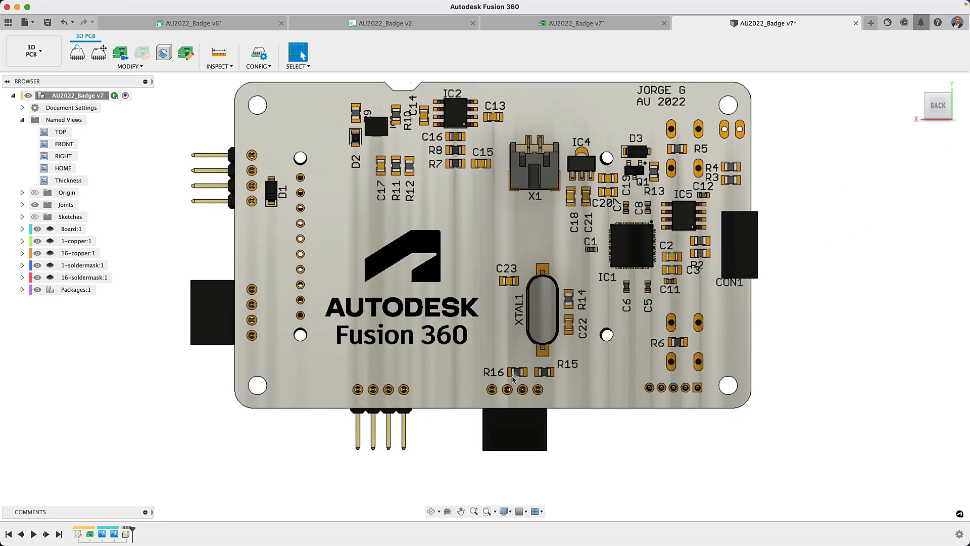
- Move resistor R16 by -6 mm along X with Move 3D PCB Component
scroll(up, 3)
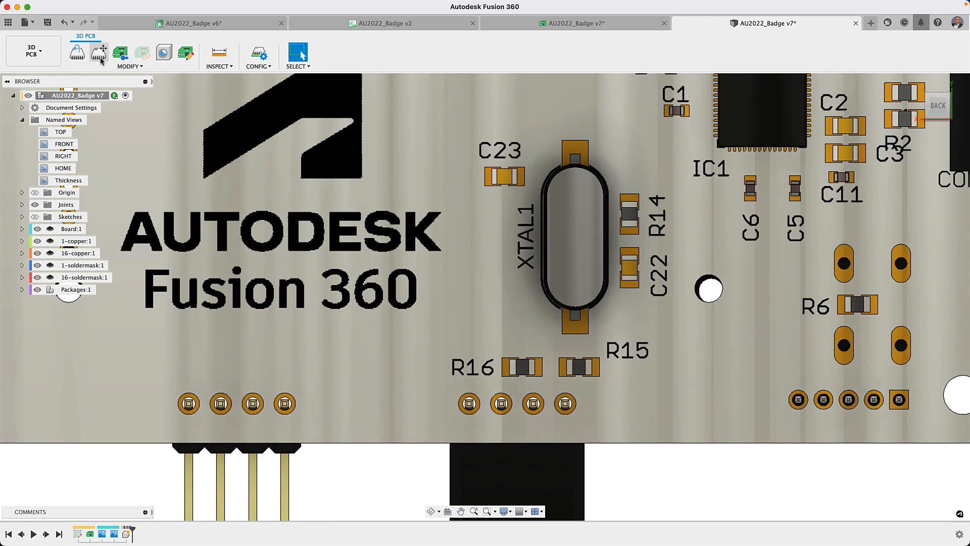
click(98, 52)
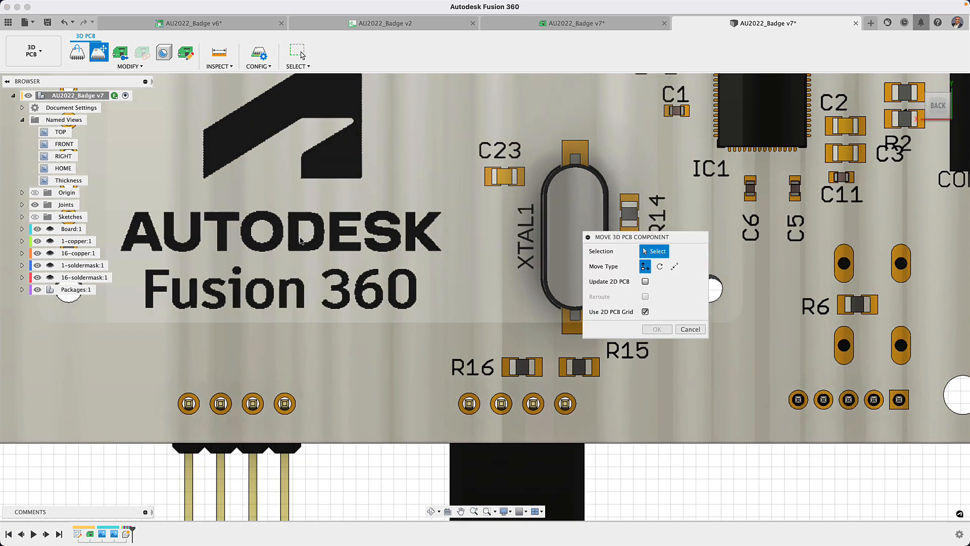
mouse_move(526, 372)
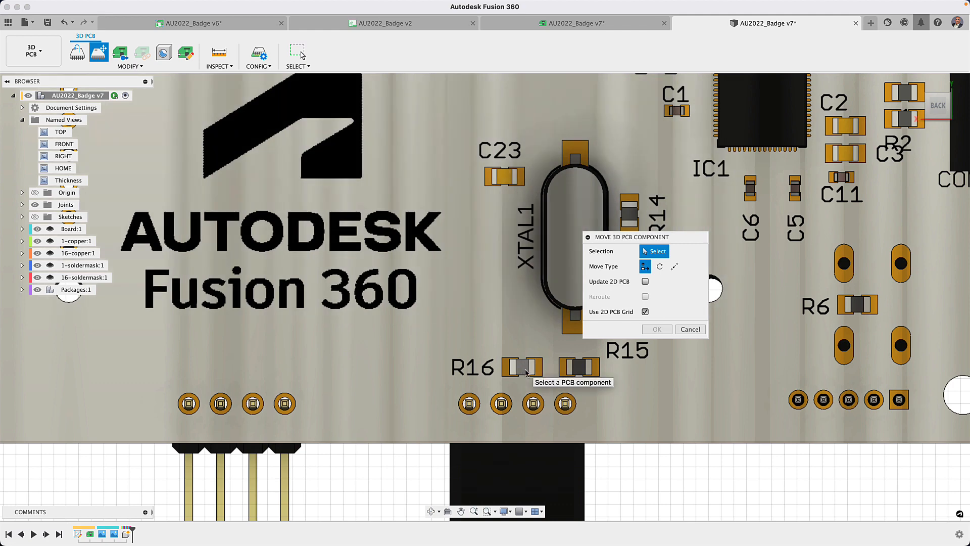
click(523, 367)
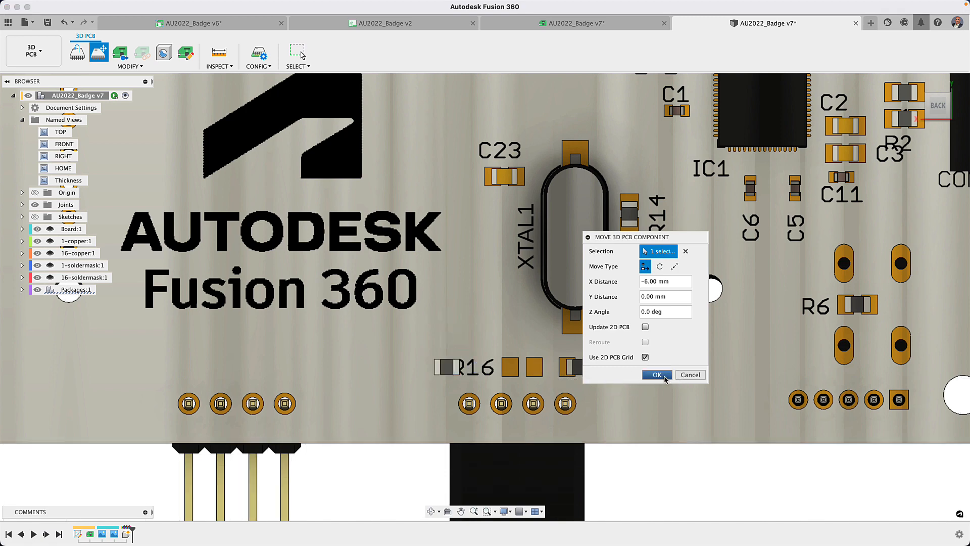
click(655, 374)
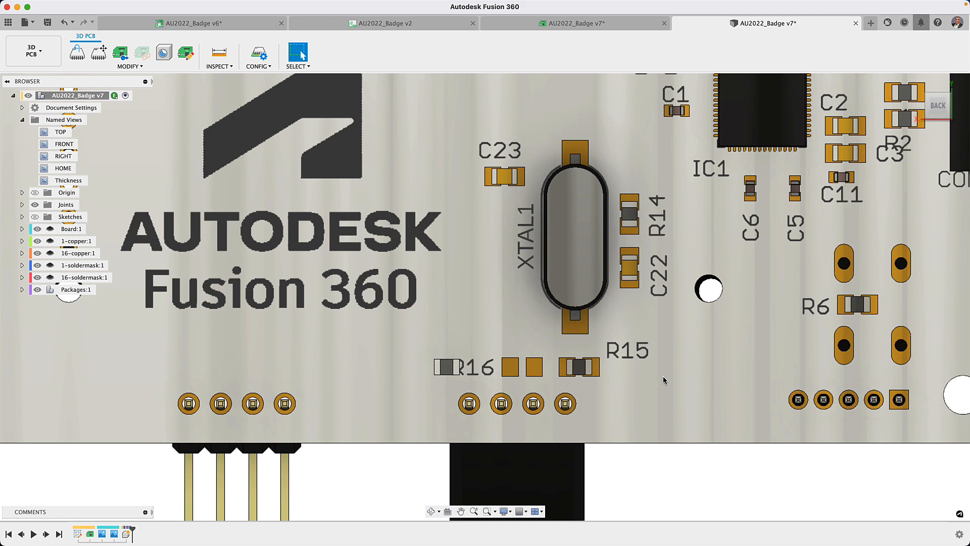
- Pull the pending 2D design changes into the 3D board through 3D PCB Config
click(259, 66)
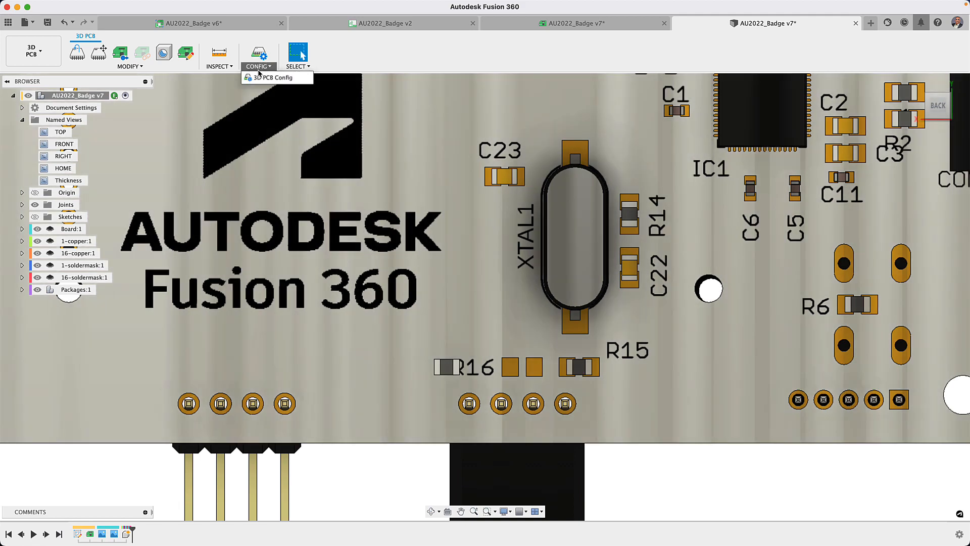
mouse_move(275, 77)
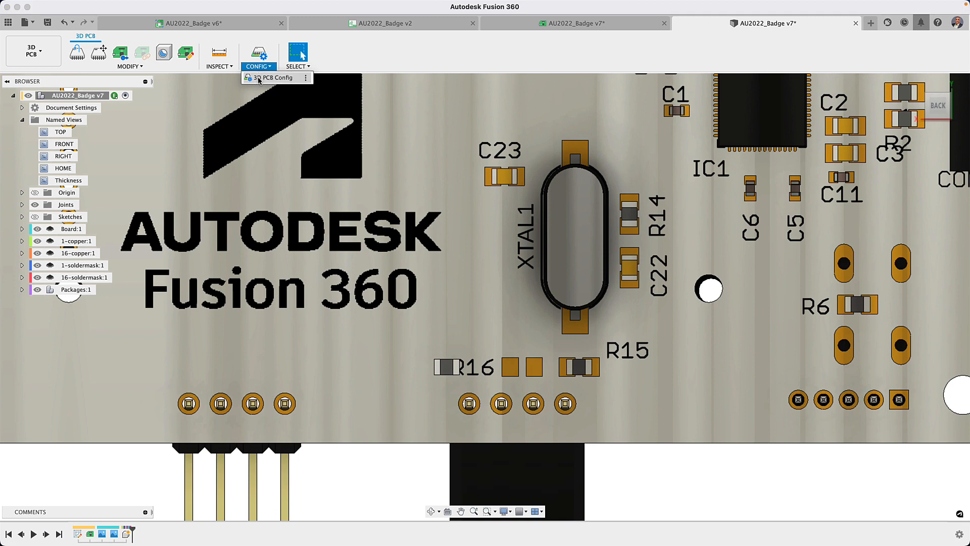
click(267, 77)
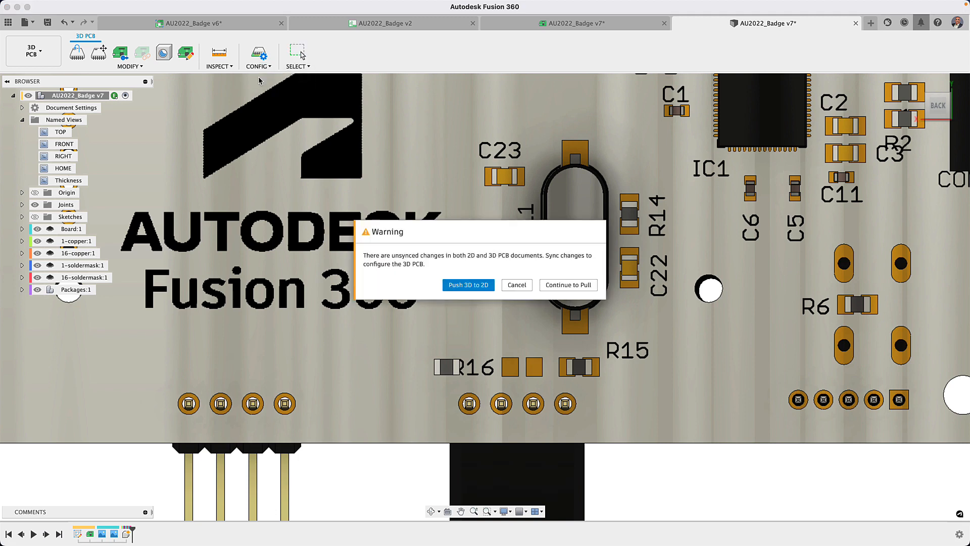
mouse_move(468, 285)
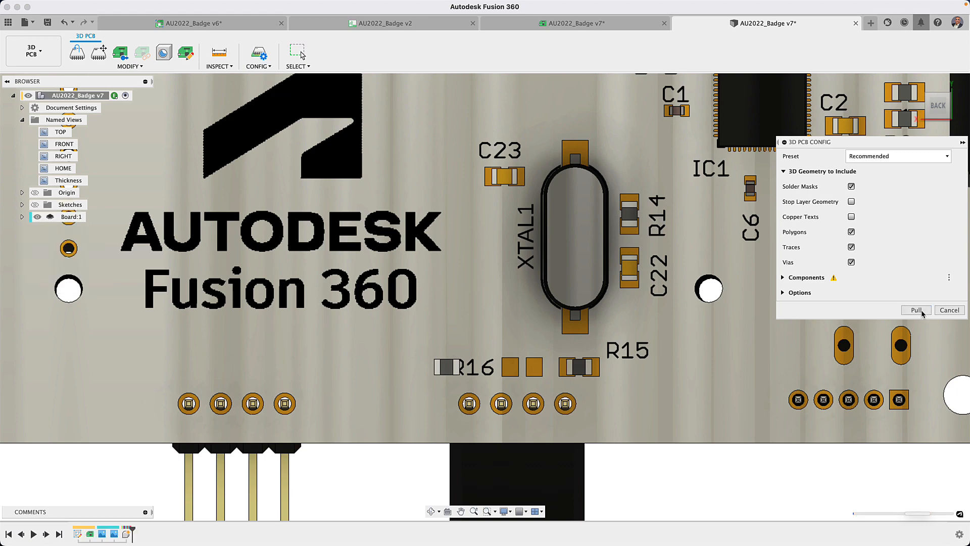
click(915, 310)
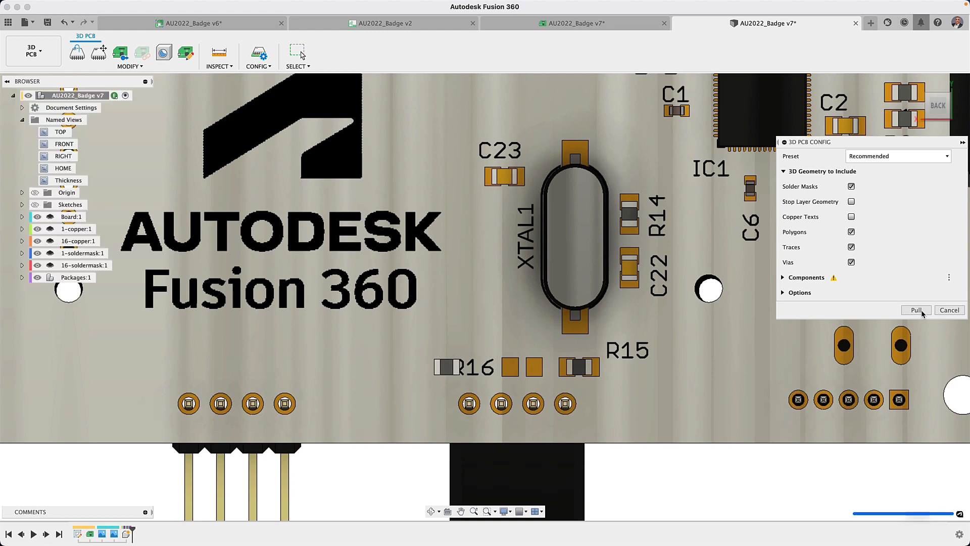
click(916, 310)
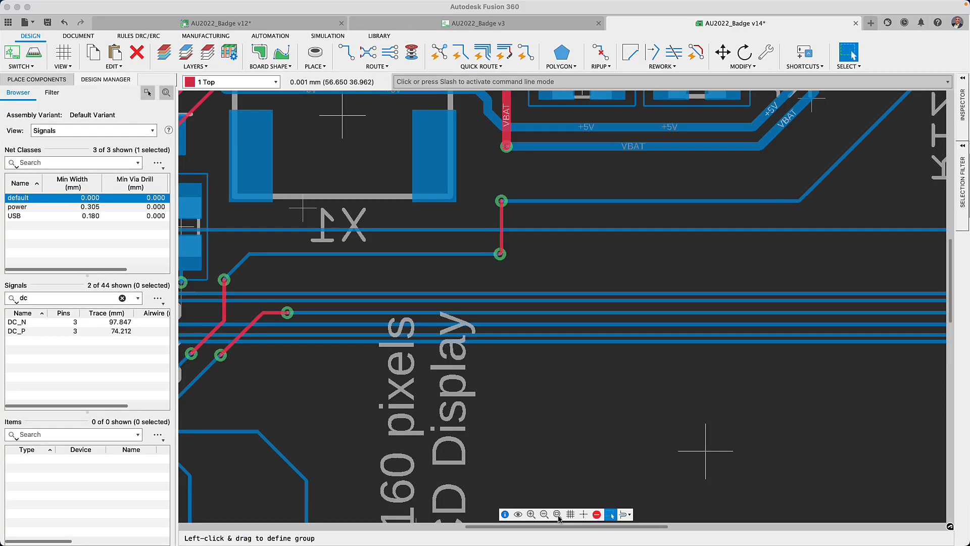
mouse_move(379, 69)
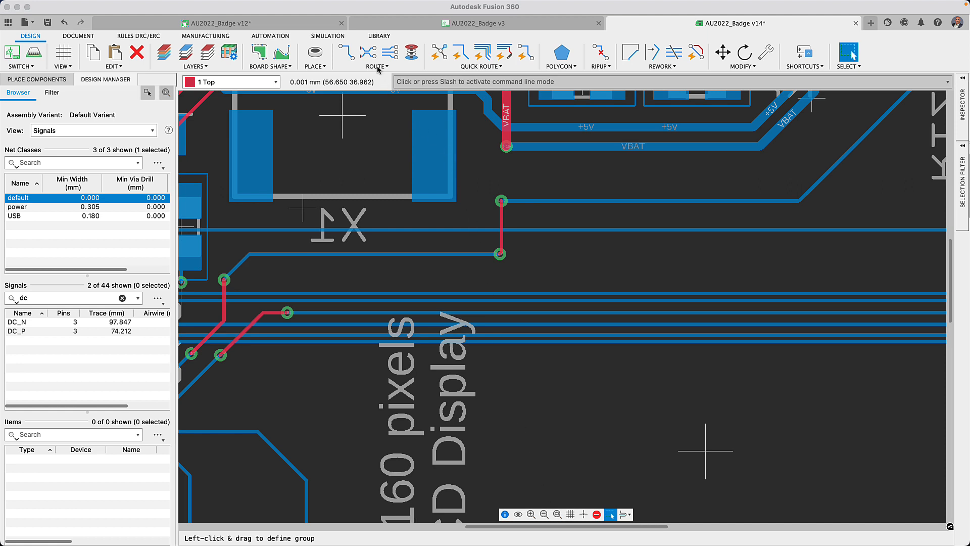
- Meander the DC pair trace with value 90, lengthening DC_N to about 122.7 mm and DC_P to 100 mm
click(377, 55)
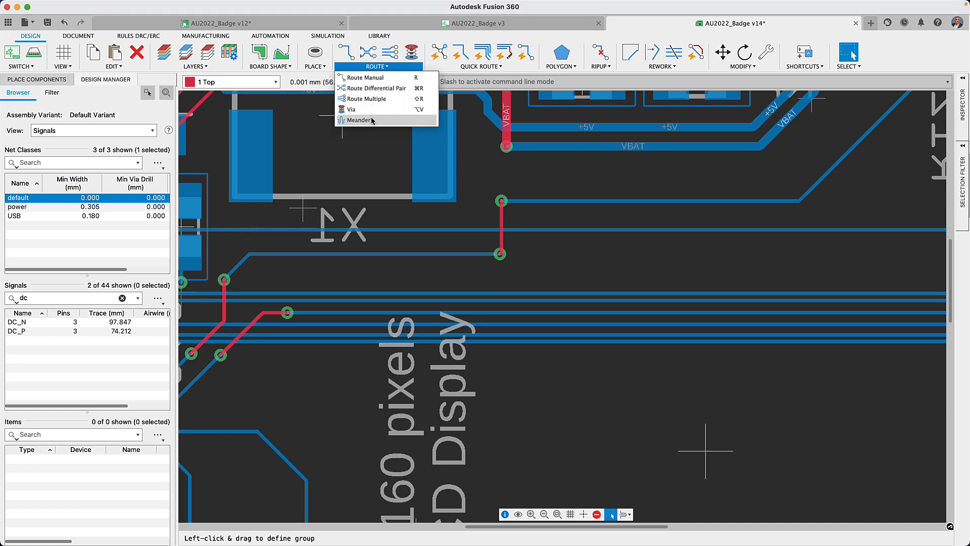
click(357, 120)
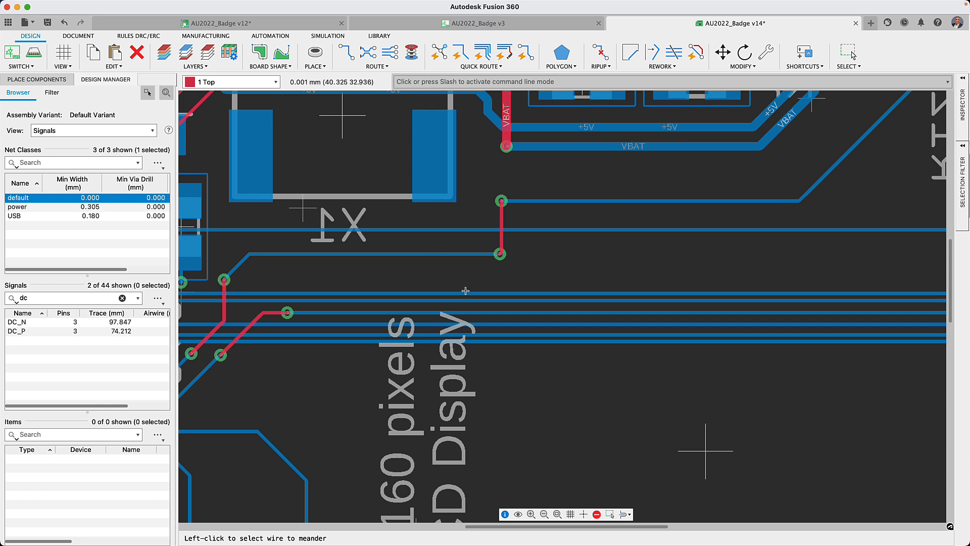
mouse_move(487, 340)
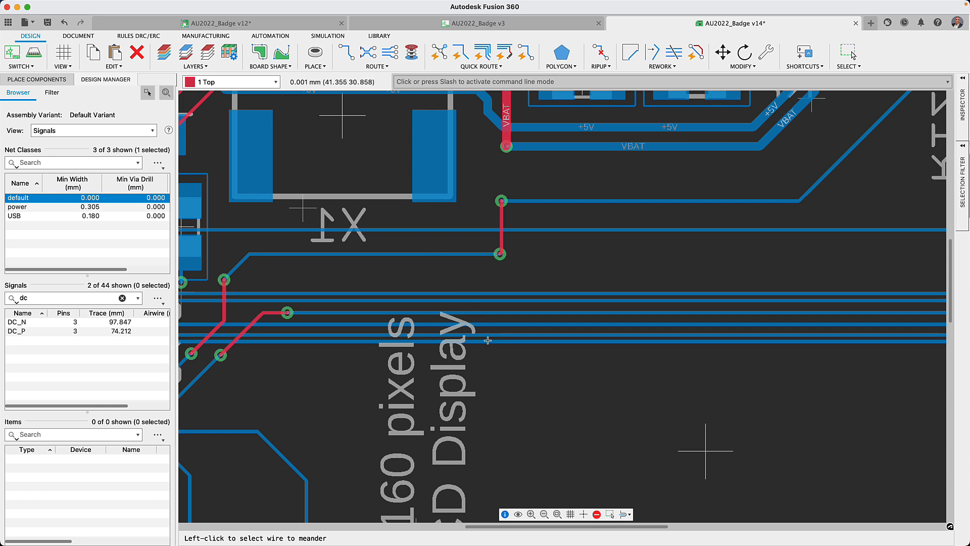
click(488, 339)
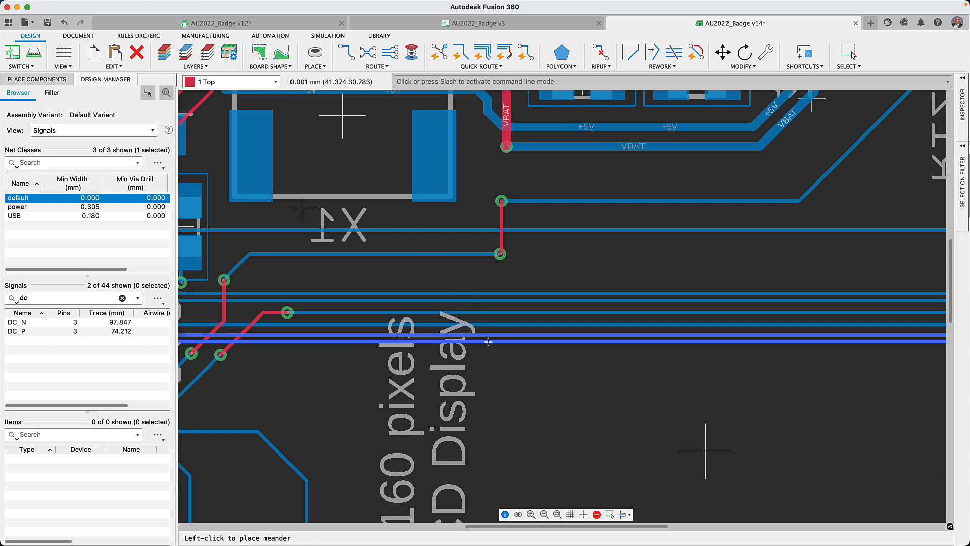
mouse_move(638, 369)
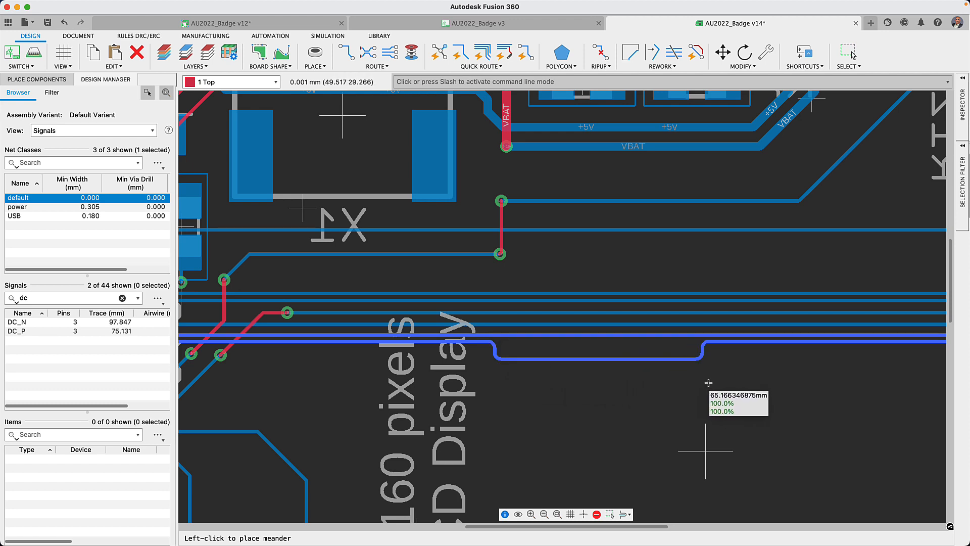
text(90)
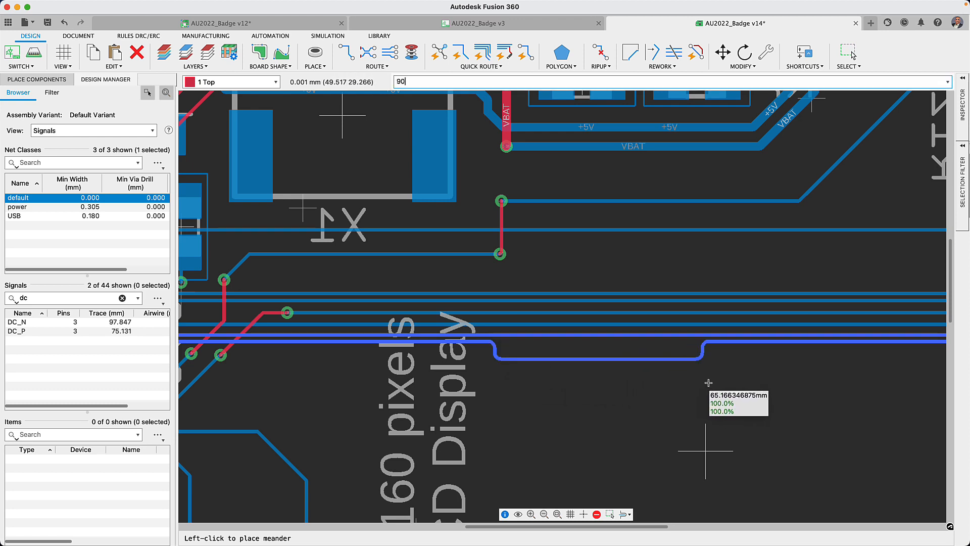
click(709, 383)
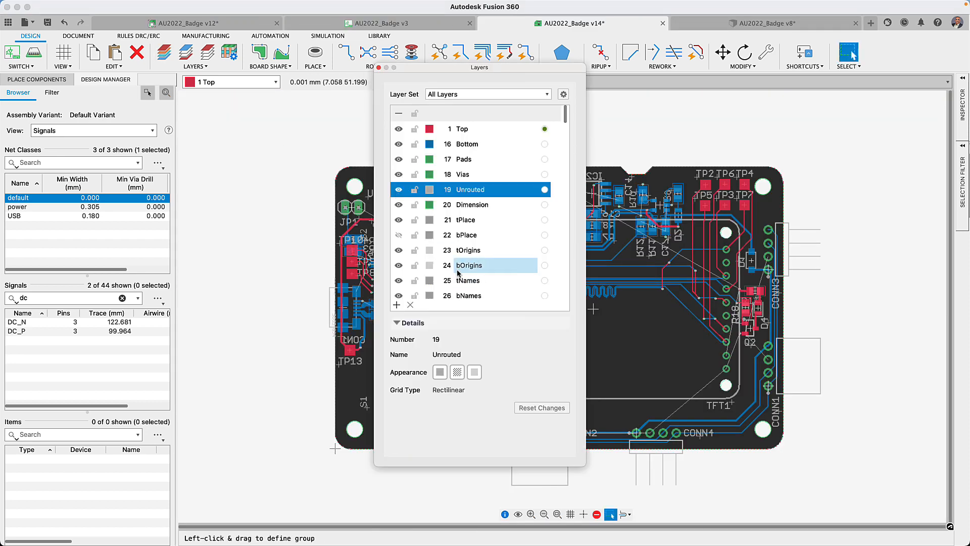
- Close the Layers dialog and activate the Route Multiple tool
click(596, 52)
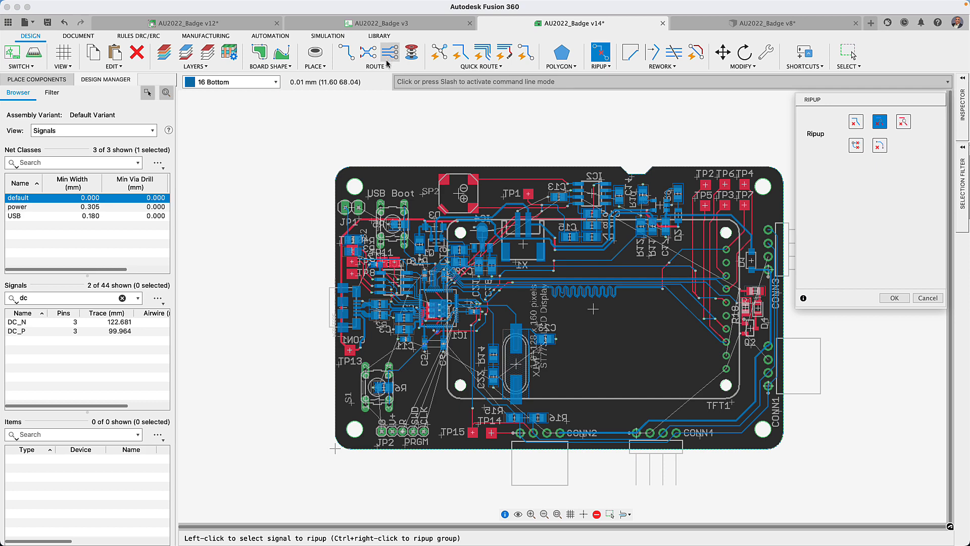
click(386, 66)
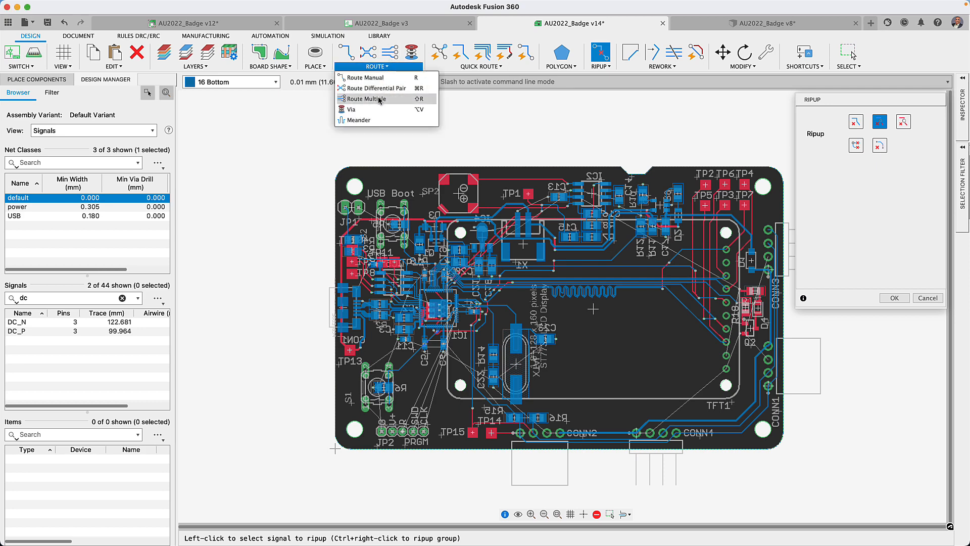
click(363, 98)
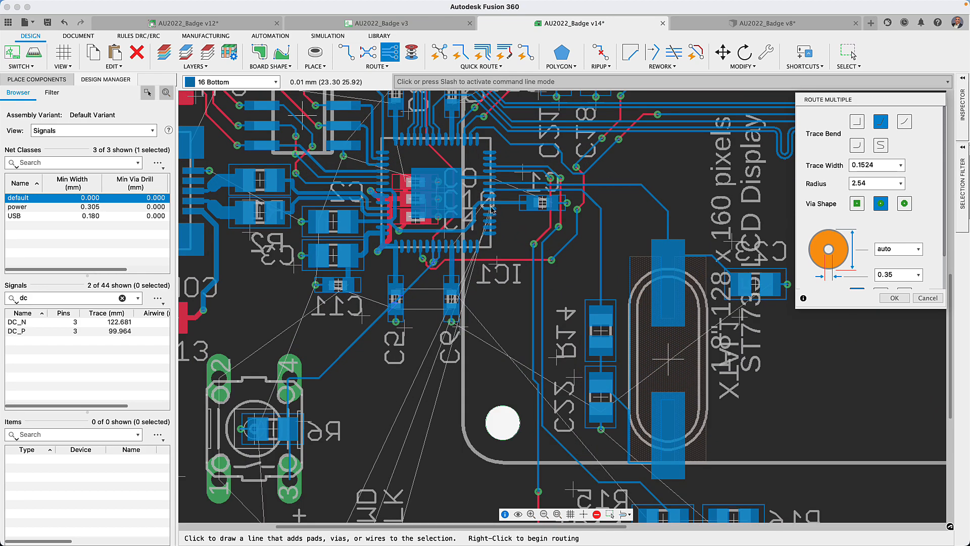
mouse_move(495, 222)
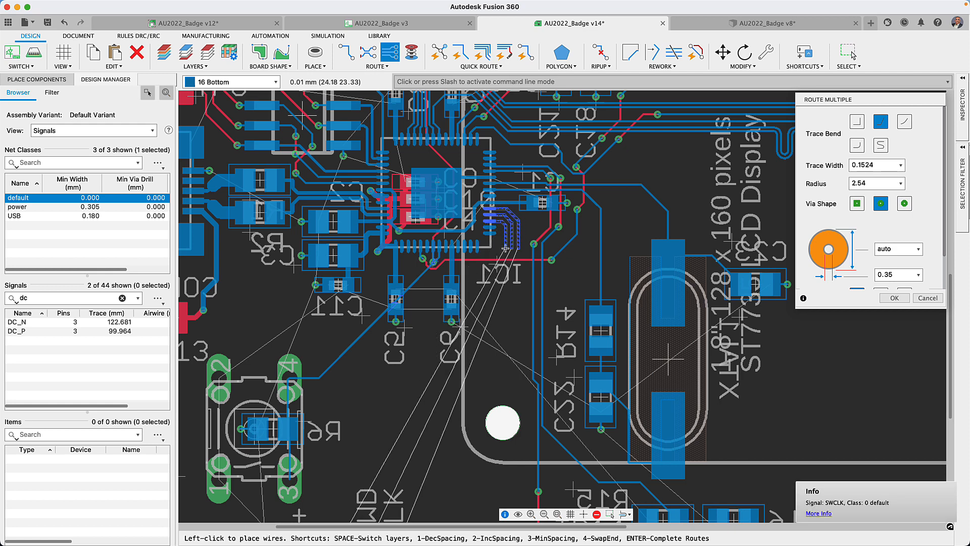
mouse_move(501, 209)
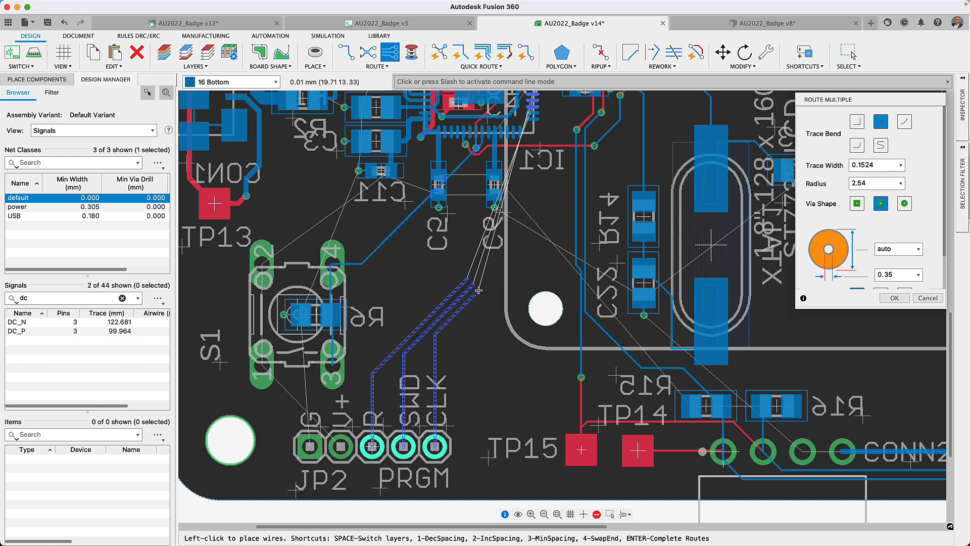
mouse_move(524, 259)
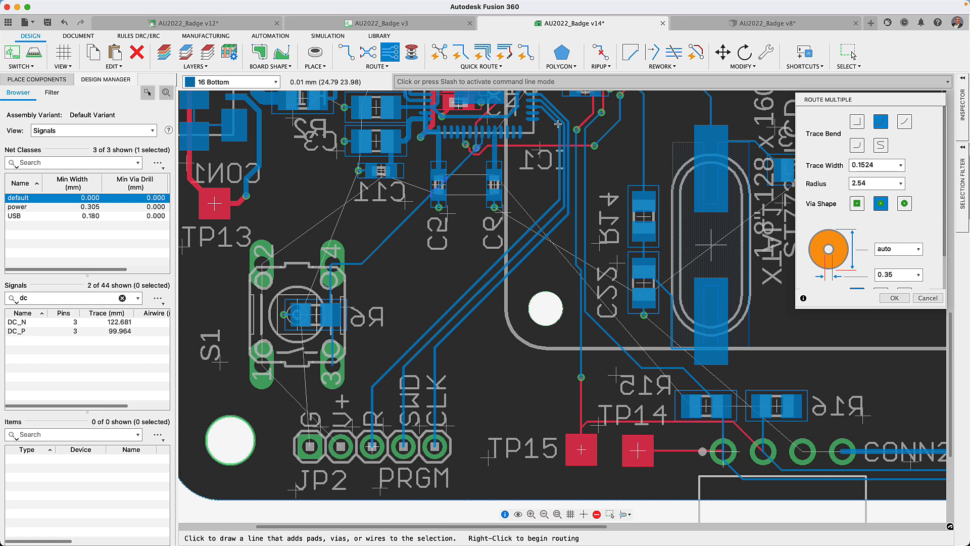
mouse_move(554, 502)
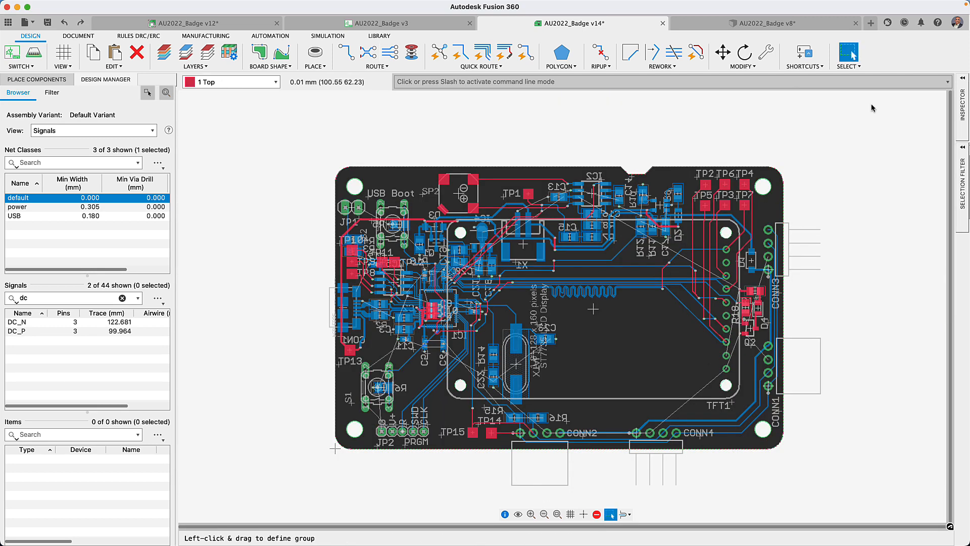
- Reset Electronics colour preferences to the EAGLE-style default colours and apply them
click(959, 22)
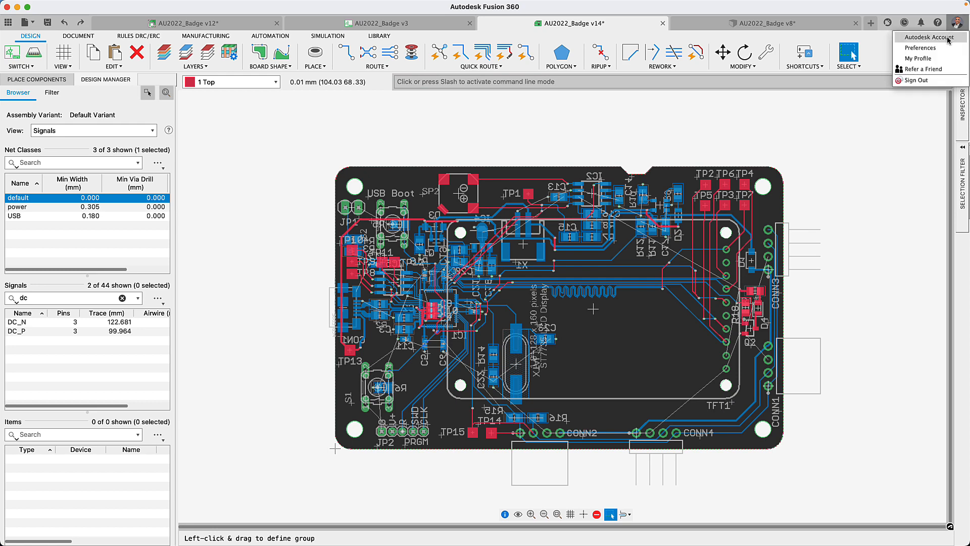
click(921, 47)
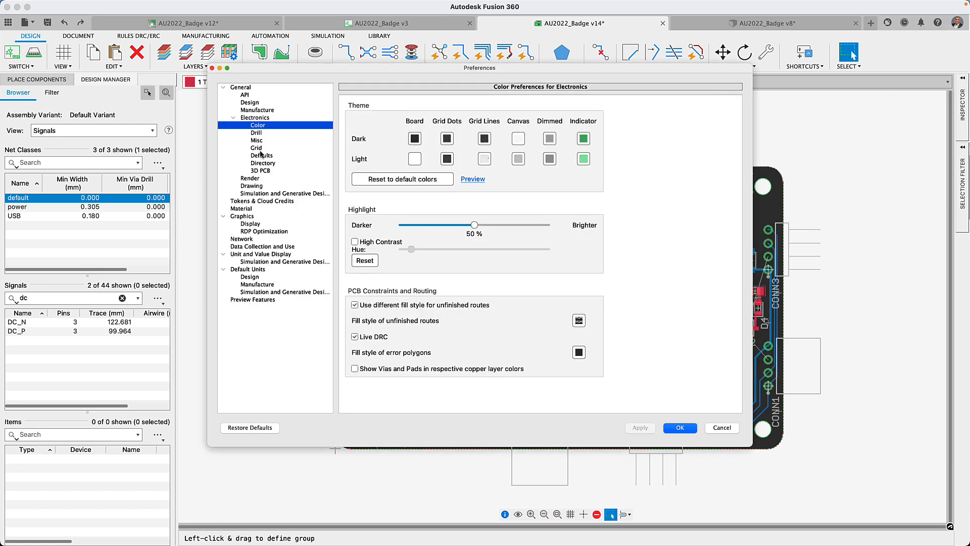
click(402, 179)
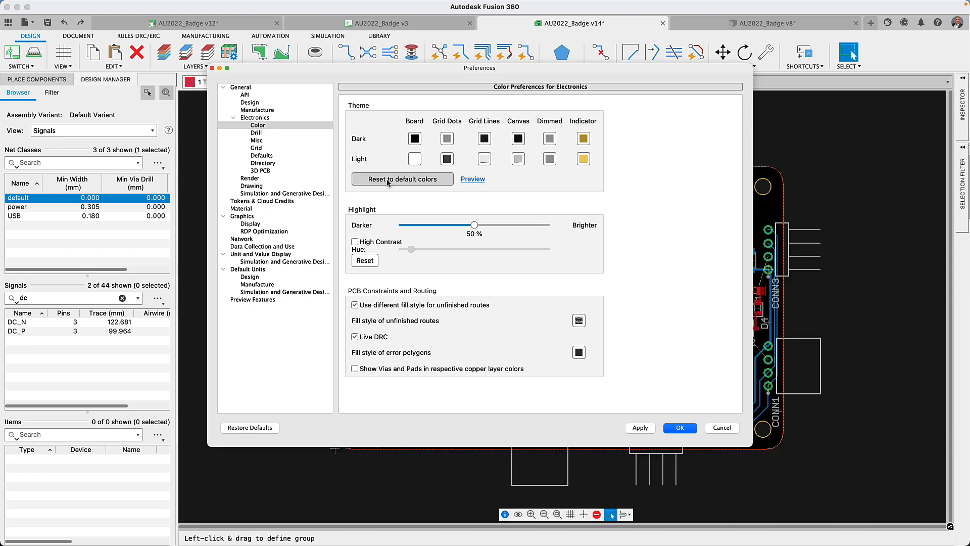
click(472, 179)
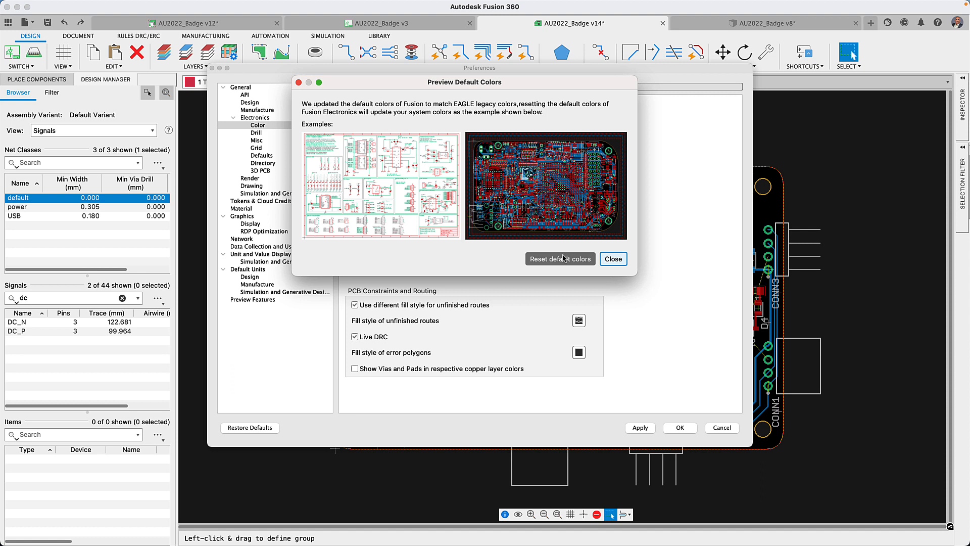
click(613, 258)
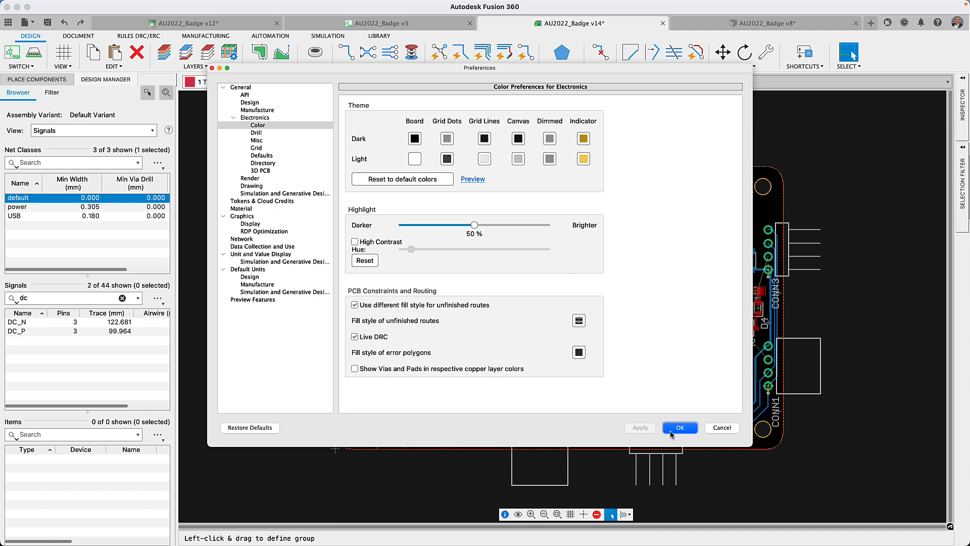
click(679, 427)
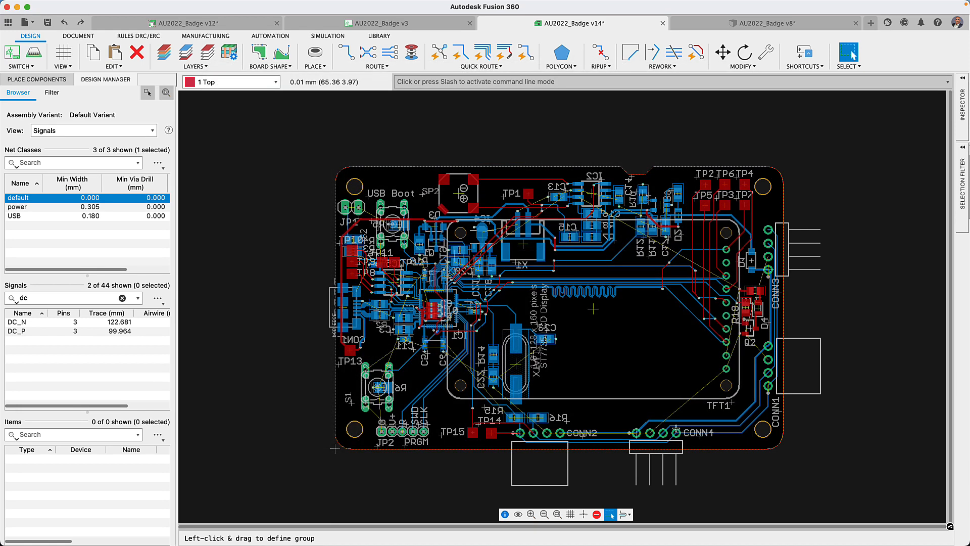
mouse_move(671, 423)
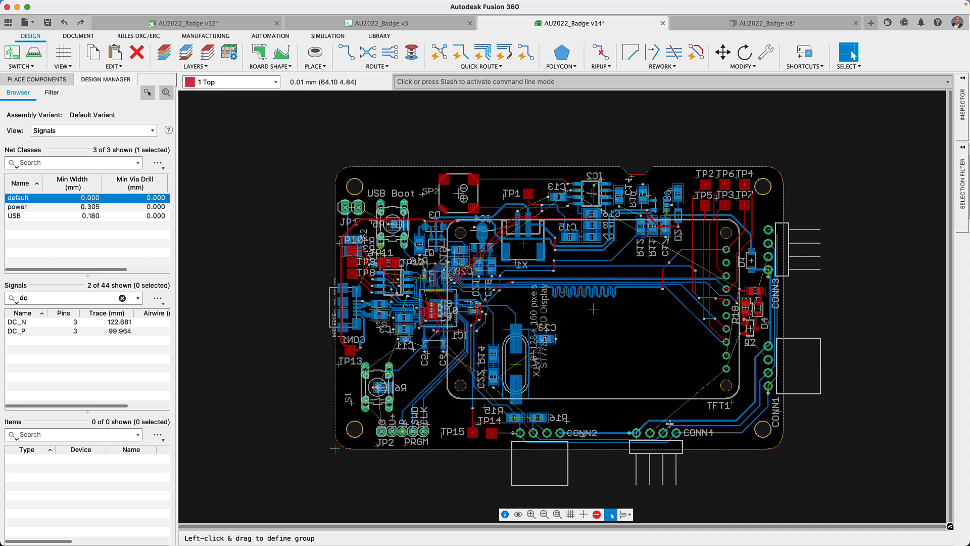
mouse_move(642, 462)
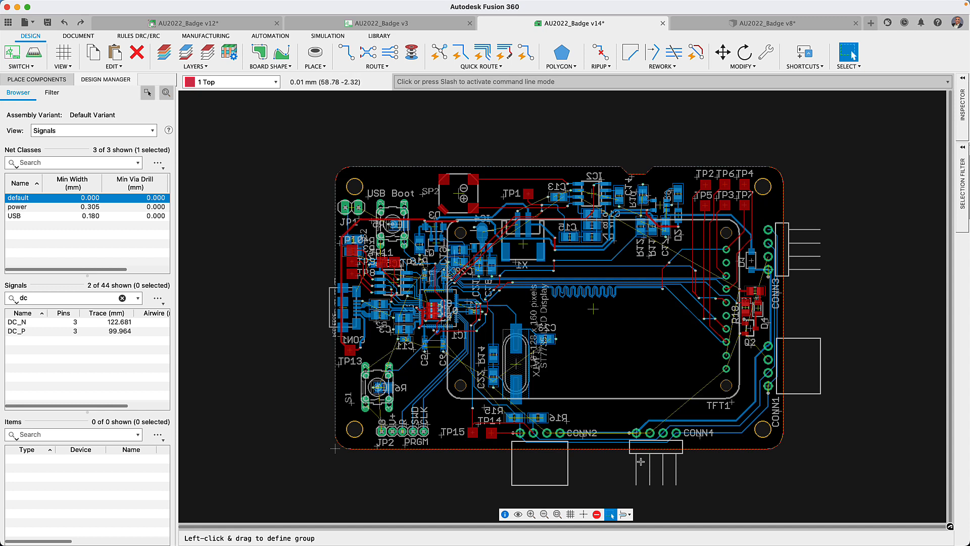